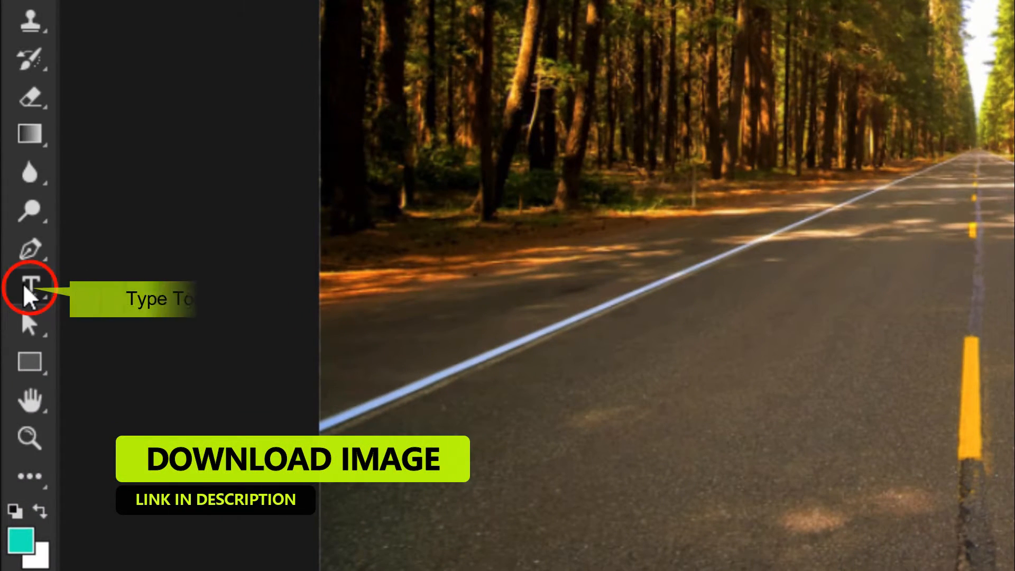
Add a Lorem Ipsum type layer in Morganite and set its letter tracking in the Character panel
left_click(30, 286)
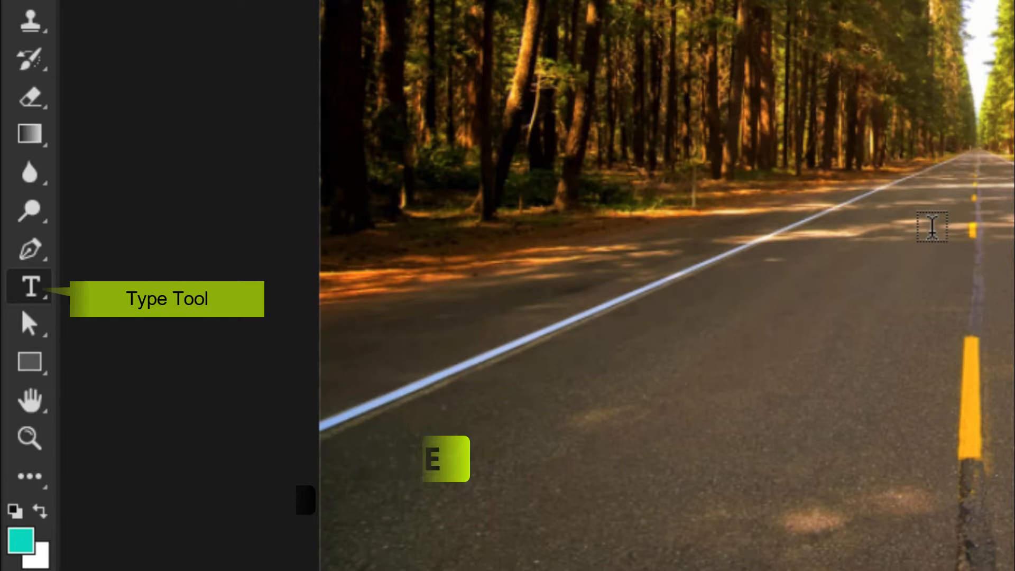
type("Lorem")
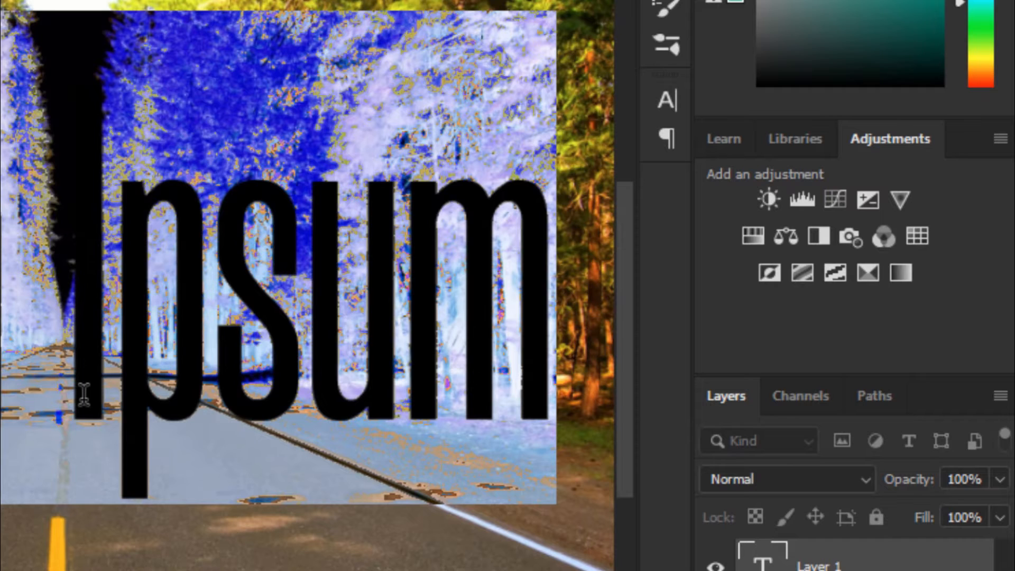
left_click(667, 100)
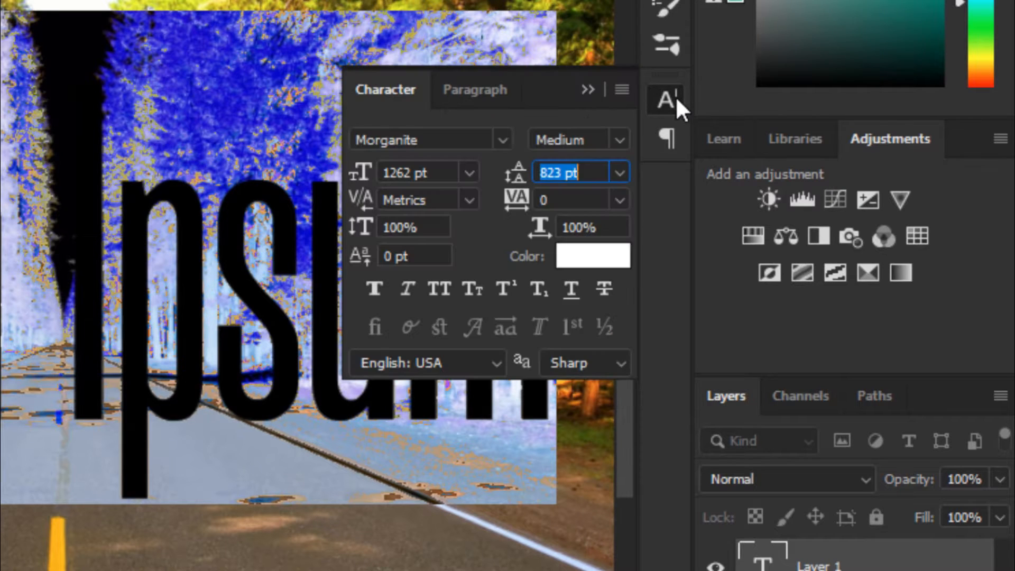
left_click(617, 199)
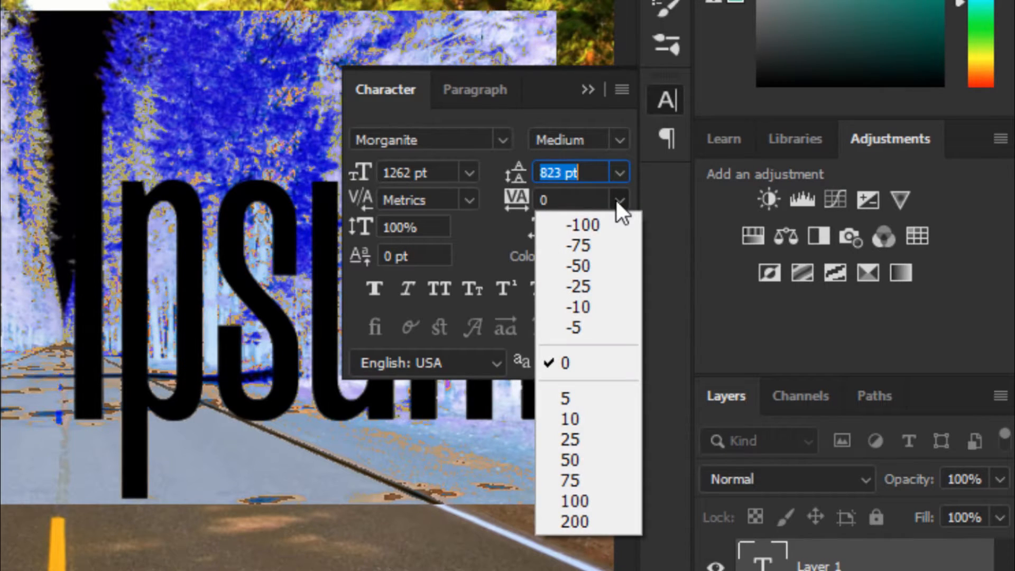
left_click(569, 460)
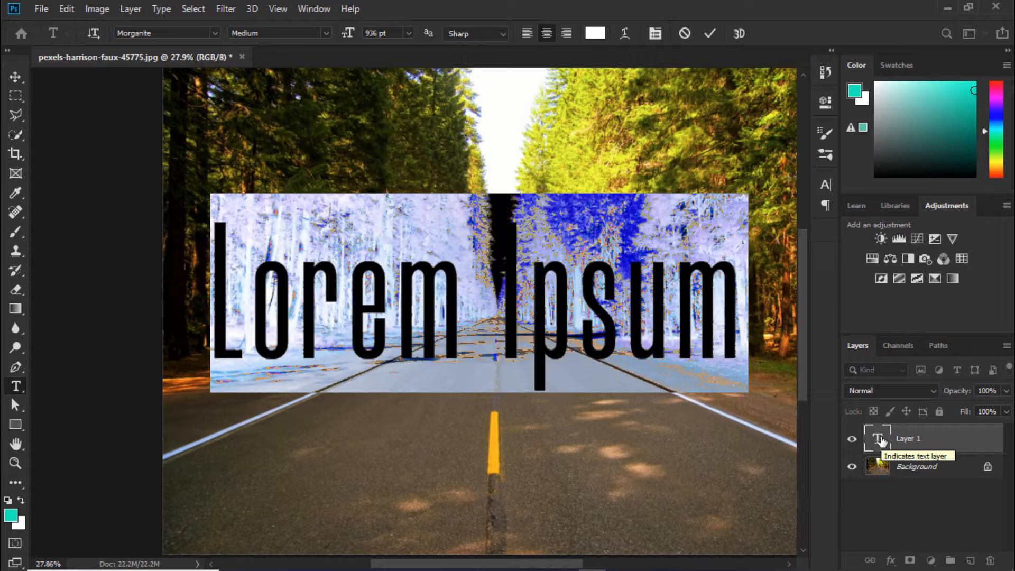
Change the text to STOP, load it as a selection and launch Vanishing Point on a new layer
type("STOP")
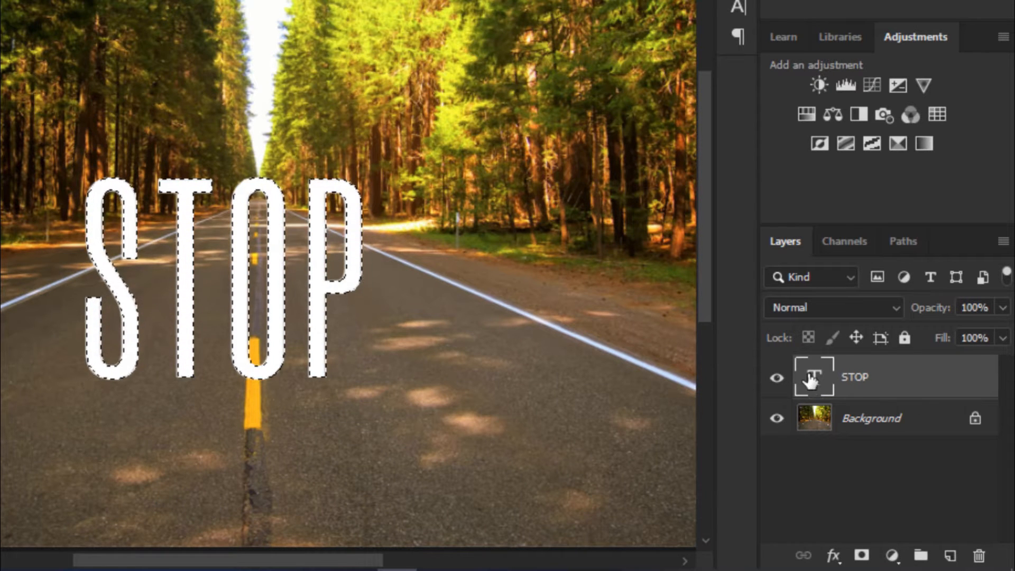
left_click(777, 377)
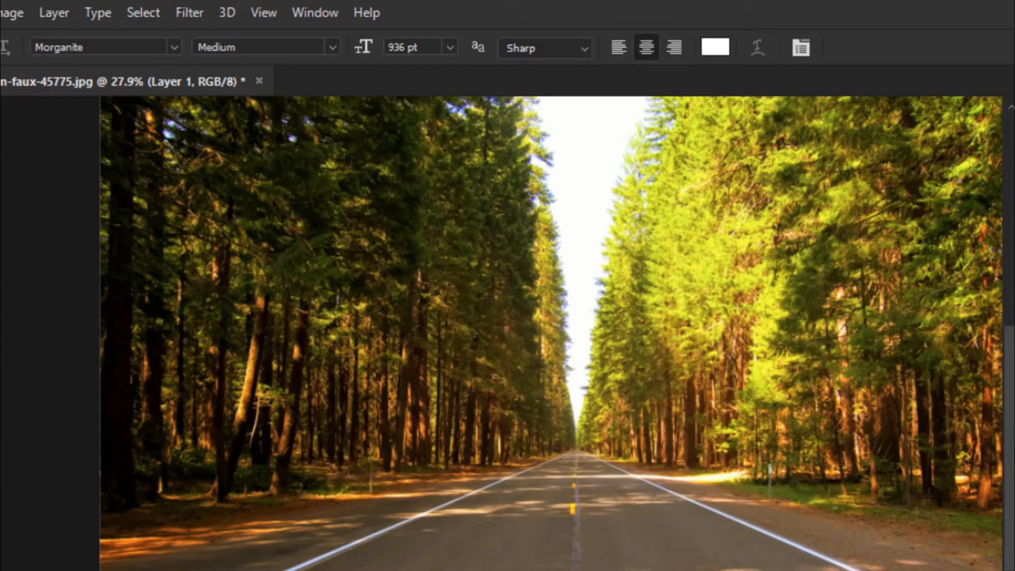
left_click(189, 12)
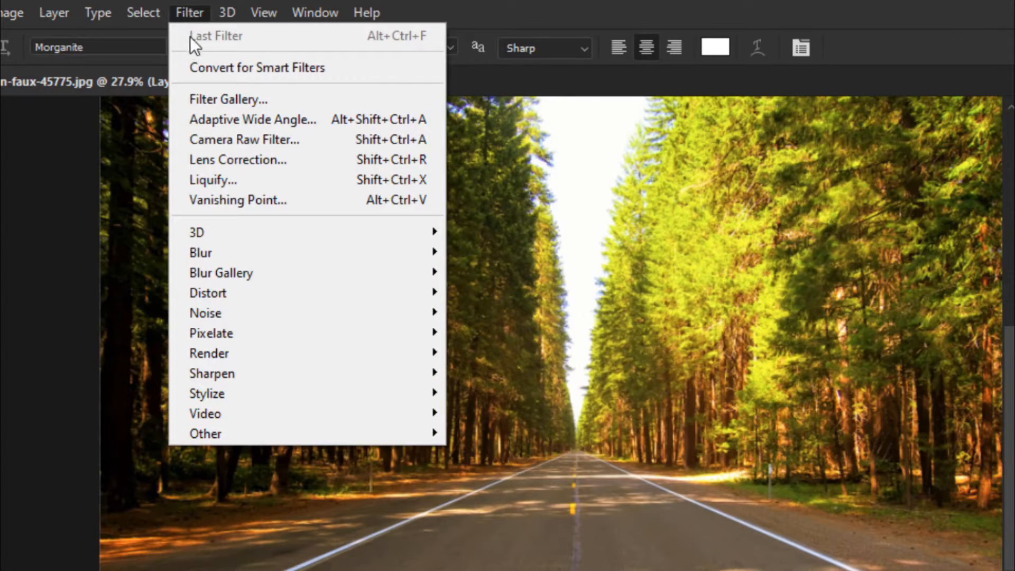
left_click(238, 200)
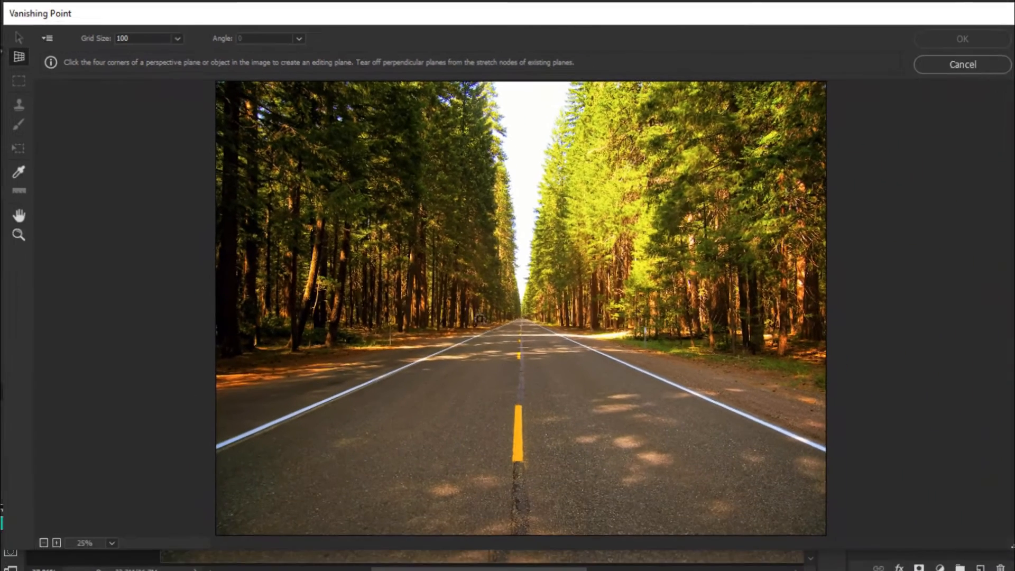
Build a four-corner perspective plane along the road edges from the horizon past the photo bottom
left_click(566, 336)
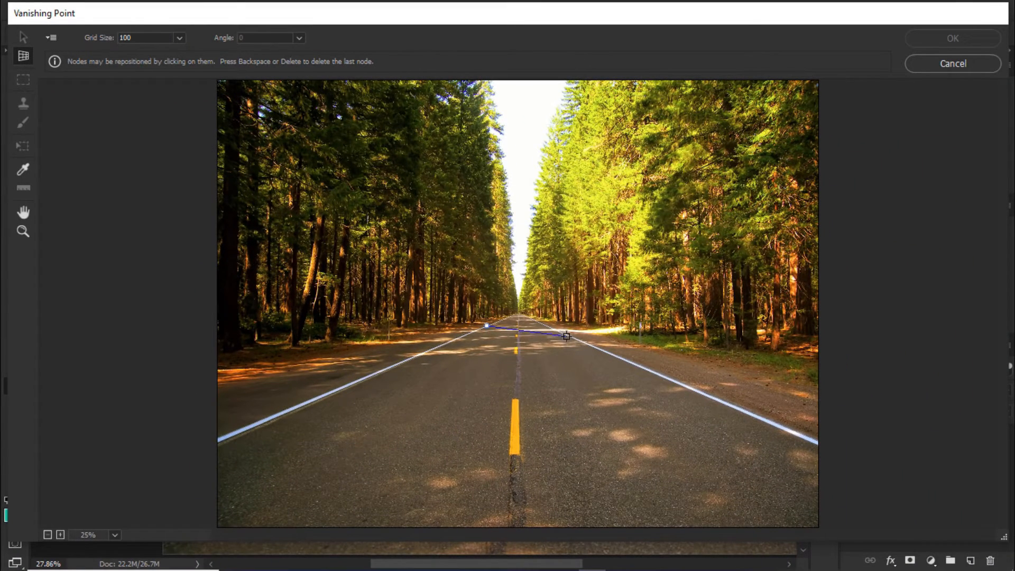
left_click_drag(564, 335, 547, 325)
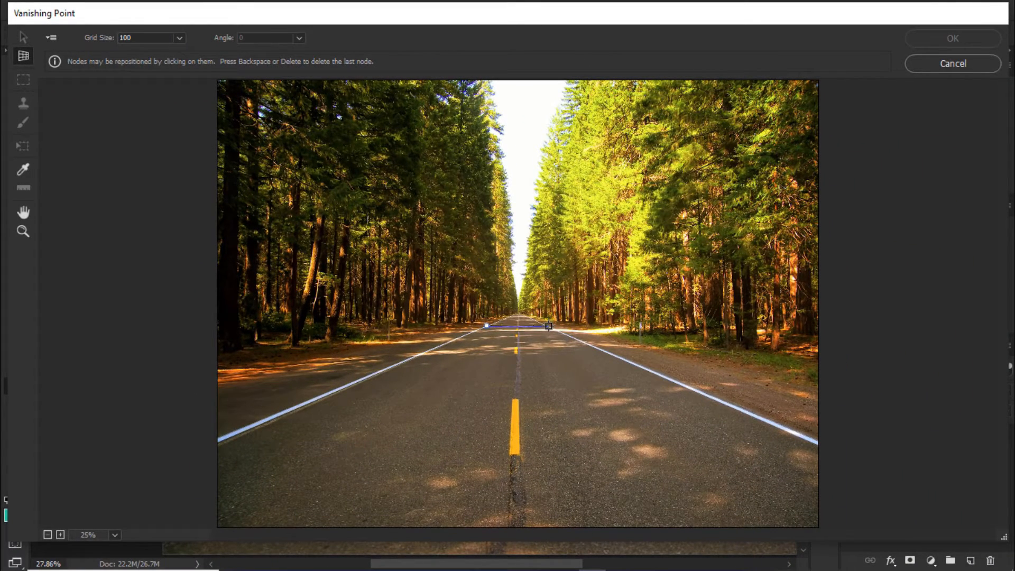
left_click_drag(550, 326, 836, 446)
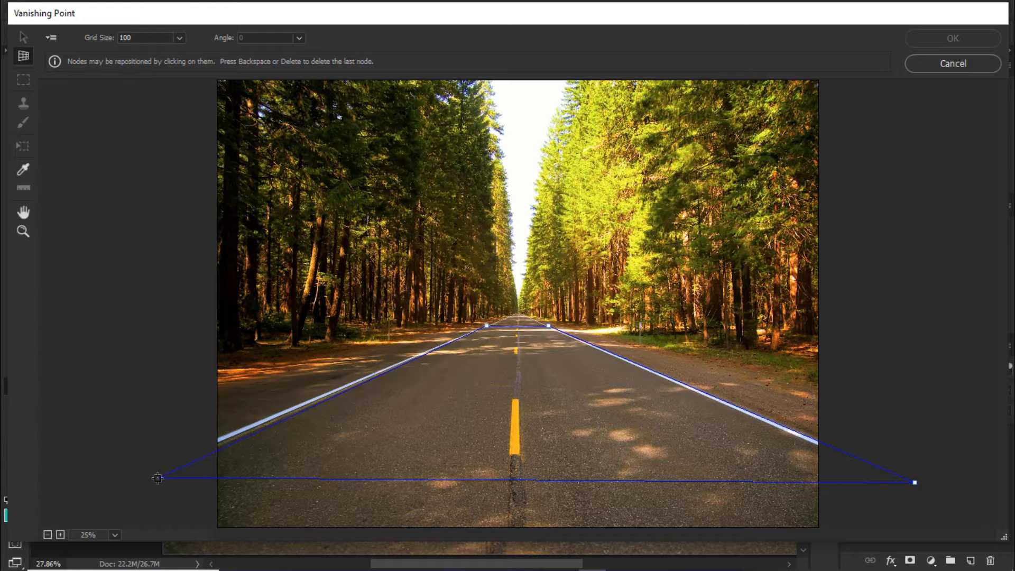
left_click_drag(158, 478, 125, 476)
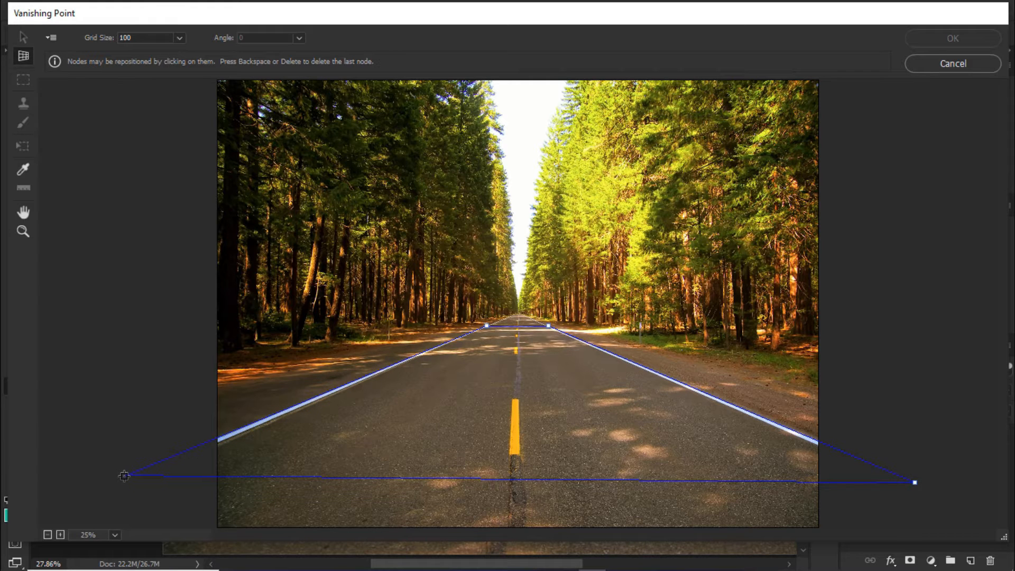
left_click(913, 482)
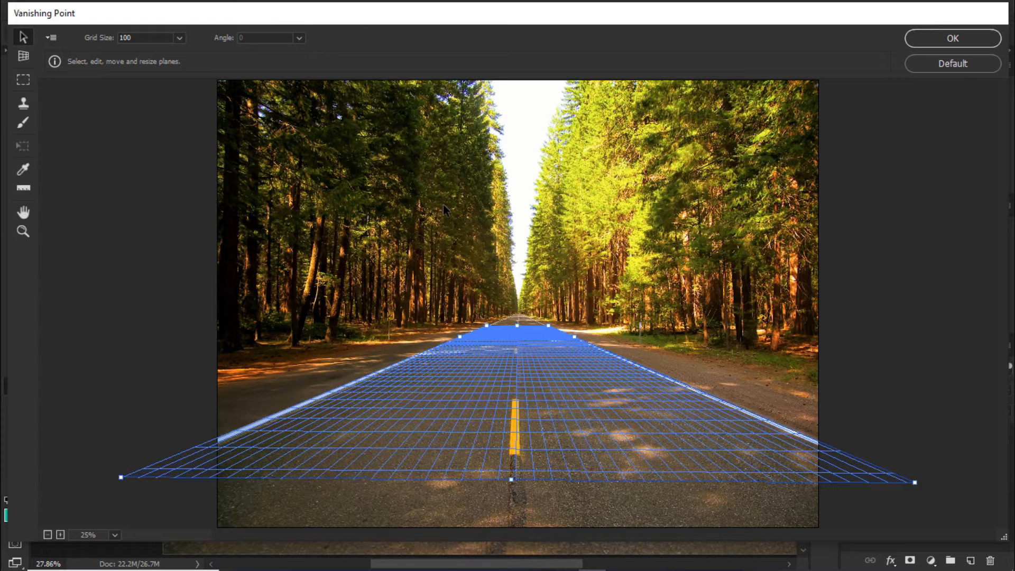
Paste the STOP lettering and drop it flat onto the road plane
left_click(22, 79)
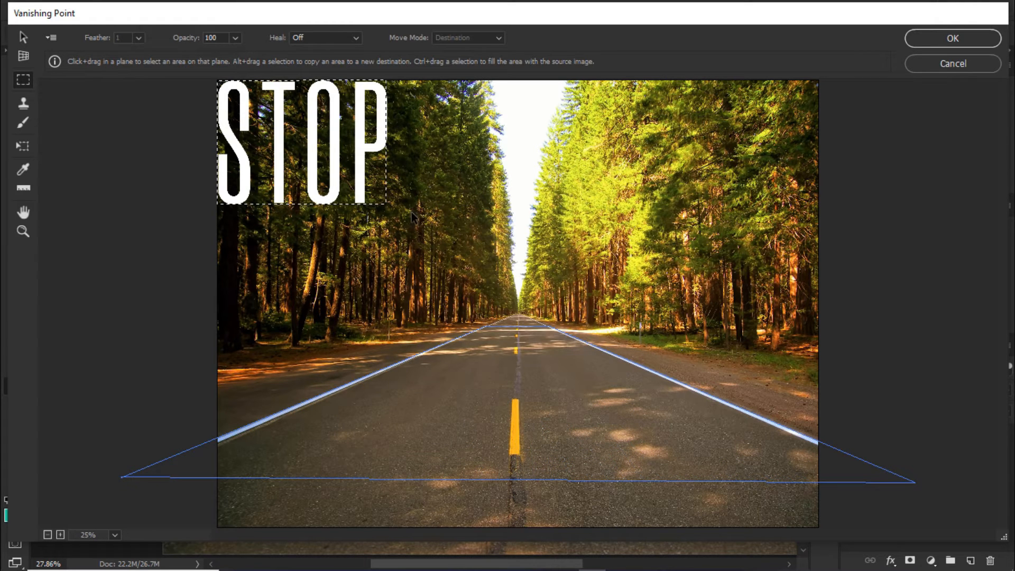
left_click_drag(302, 143, 427, 253)
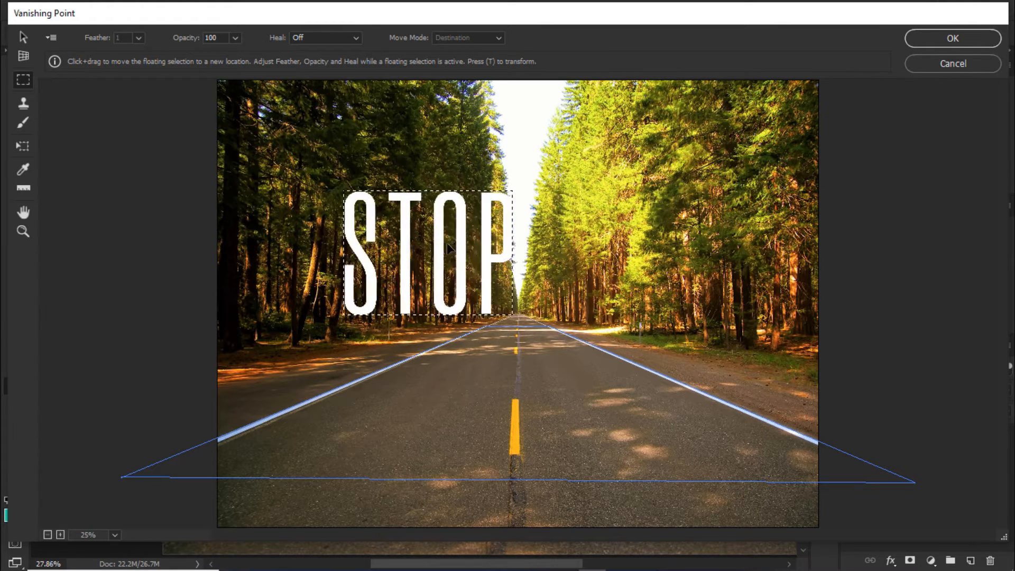
left_click_drag(427, 253, 512, 388)
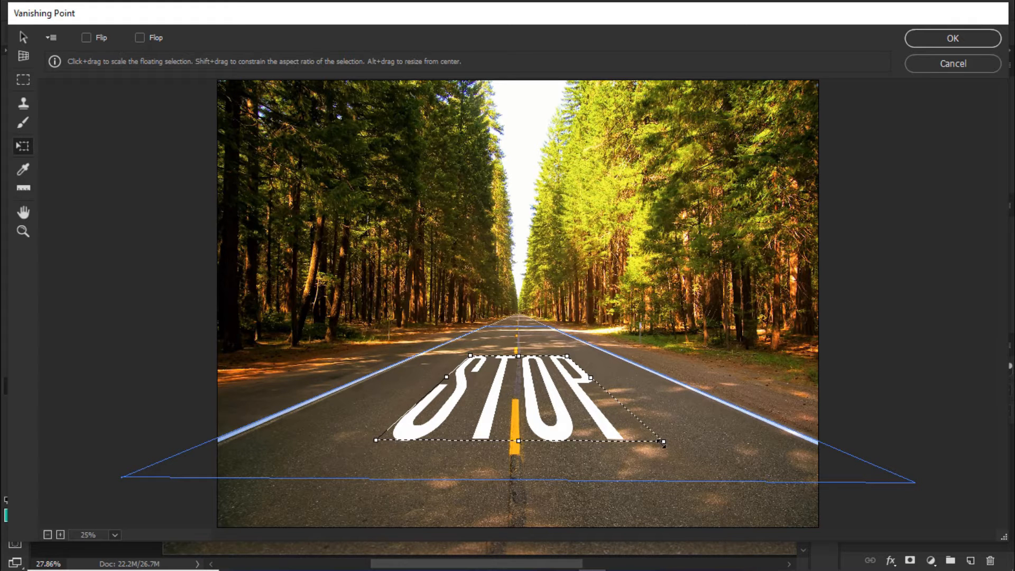
Scale the STOP lettering up to fill the lane width and apply it to the layer
left_click_drag(664, 443, 687, 453)
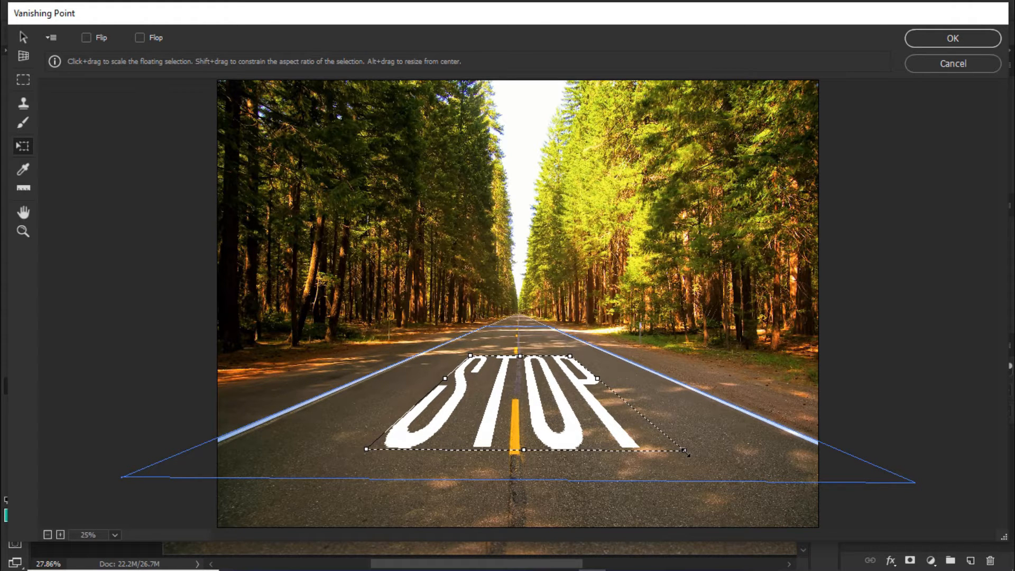
left_click_drag(687, 450, 695, 455)
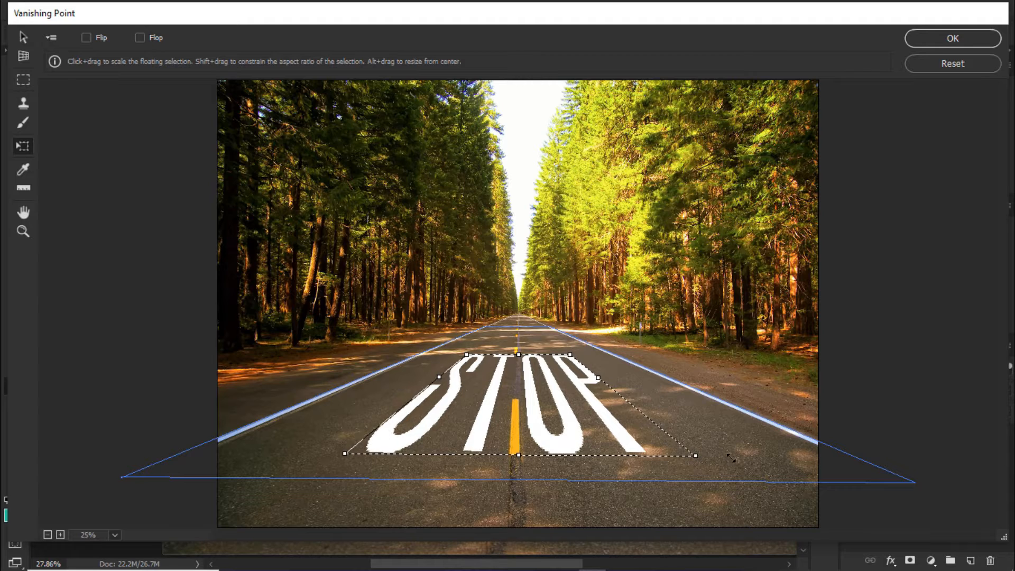
left_click_drag(731, 458, 724, 466)
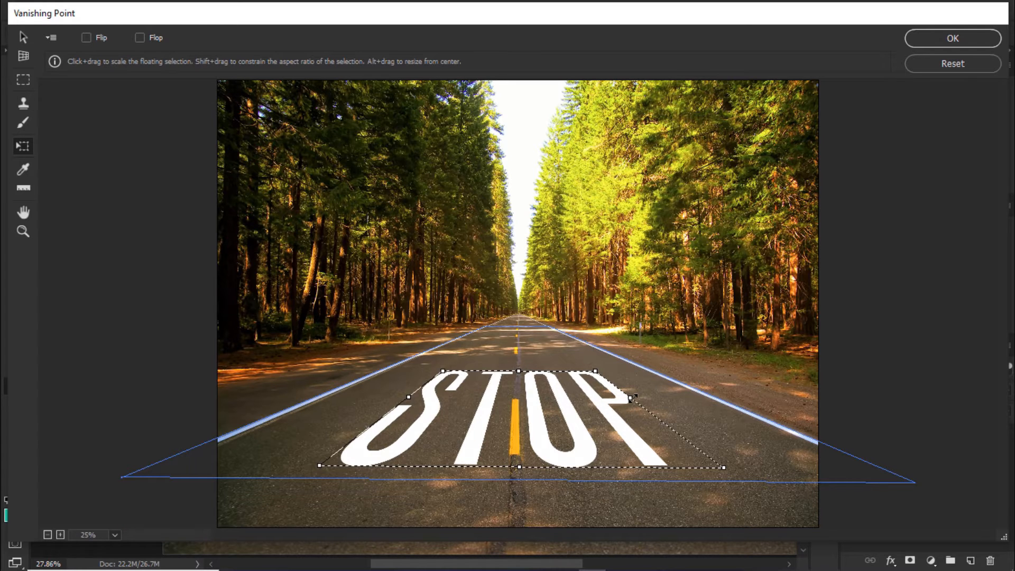
left_click_drag(632, 396, 667, 399)
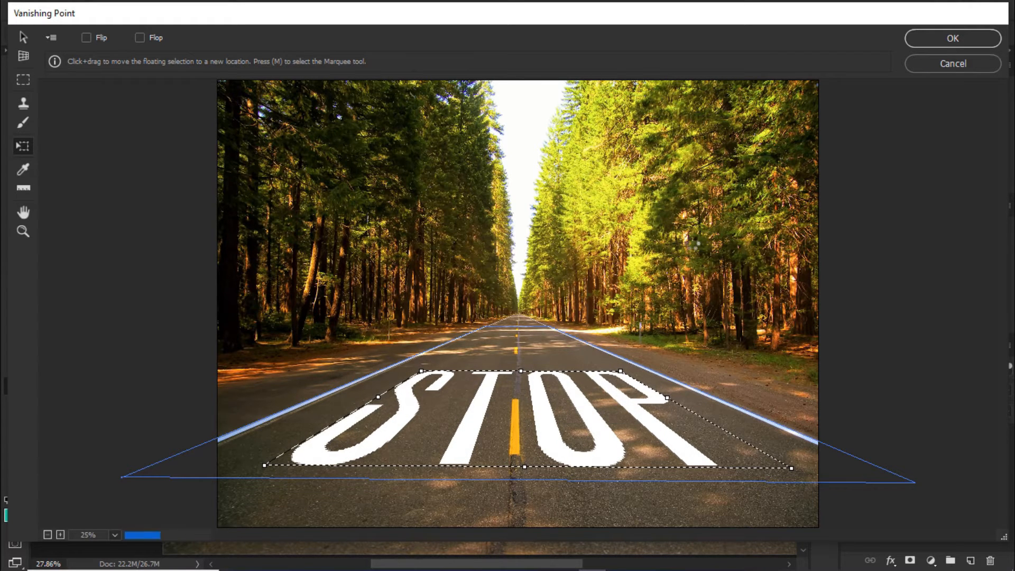
left_click(953, 38)
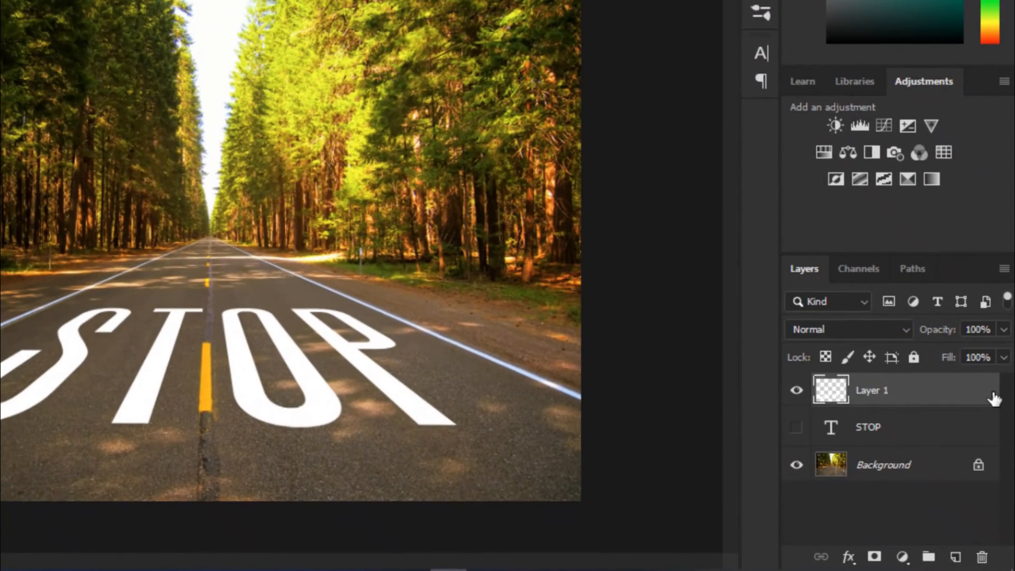
mouse_move(982, 394)
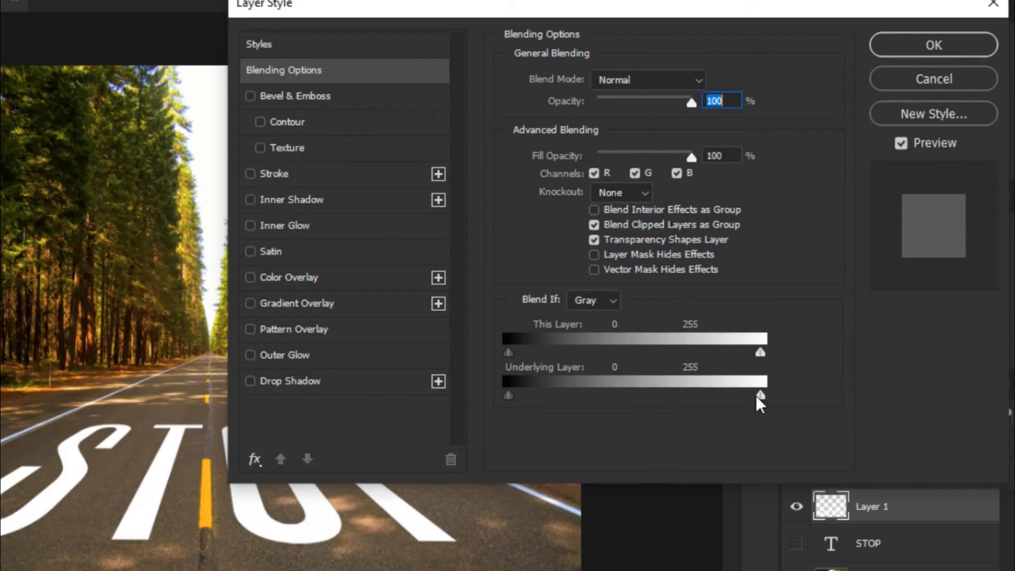
Split the Underlying Layer Blend If slider so asphalt grain shows through, and lower opacity to 75%
left_click_drag(759, 396, 602, 396)
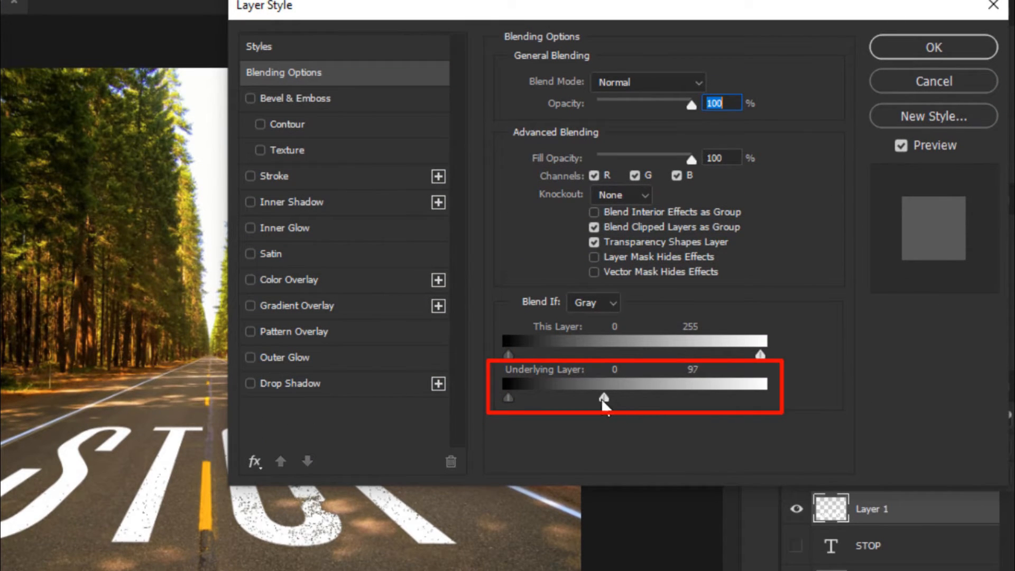
left_click_drag(604, 396, 590, 397)
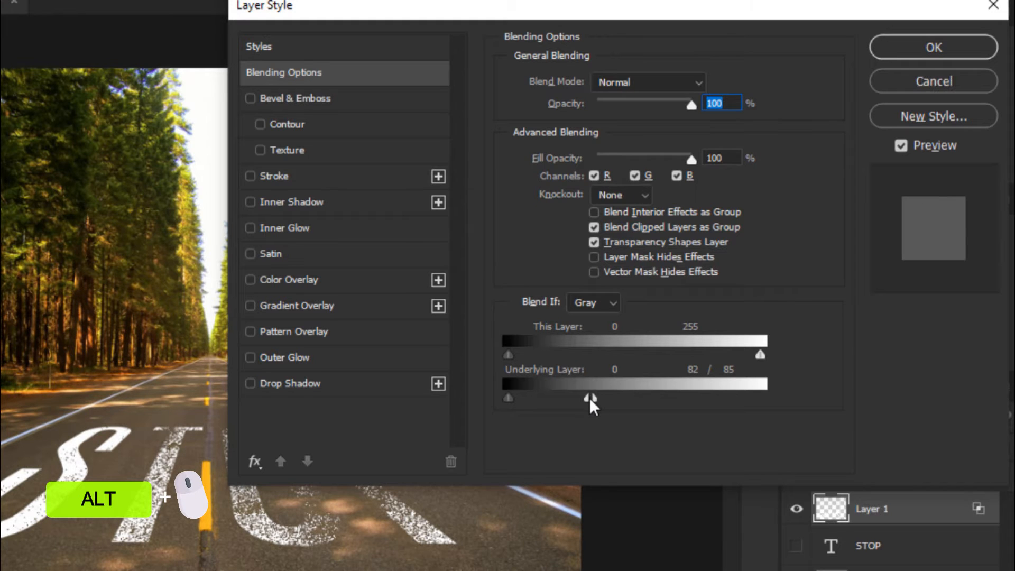
left_click_drag(589, 397, 643, 397)
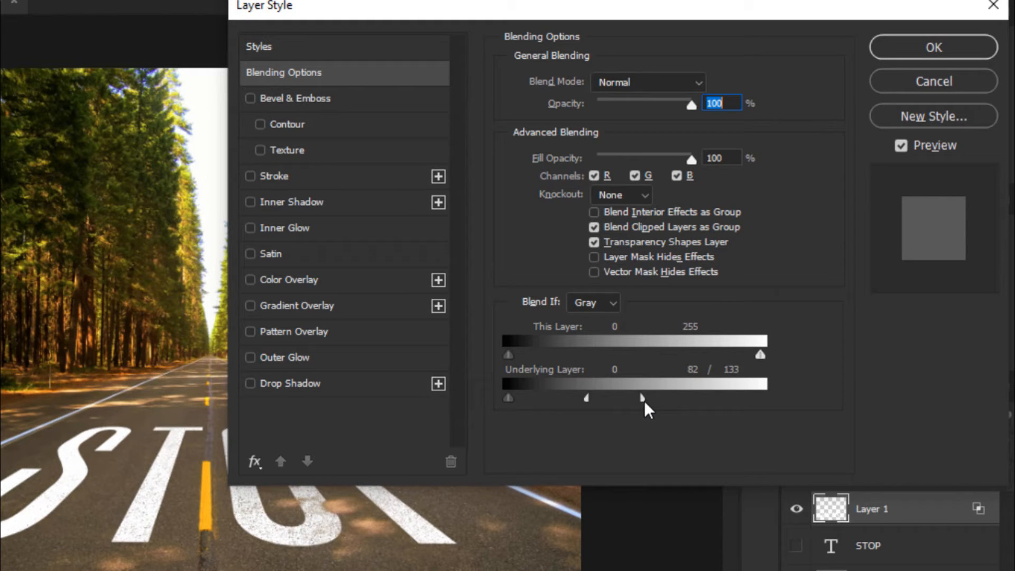
left_click_drag(642, 397, 696, 397)
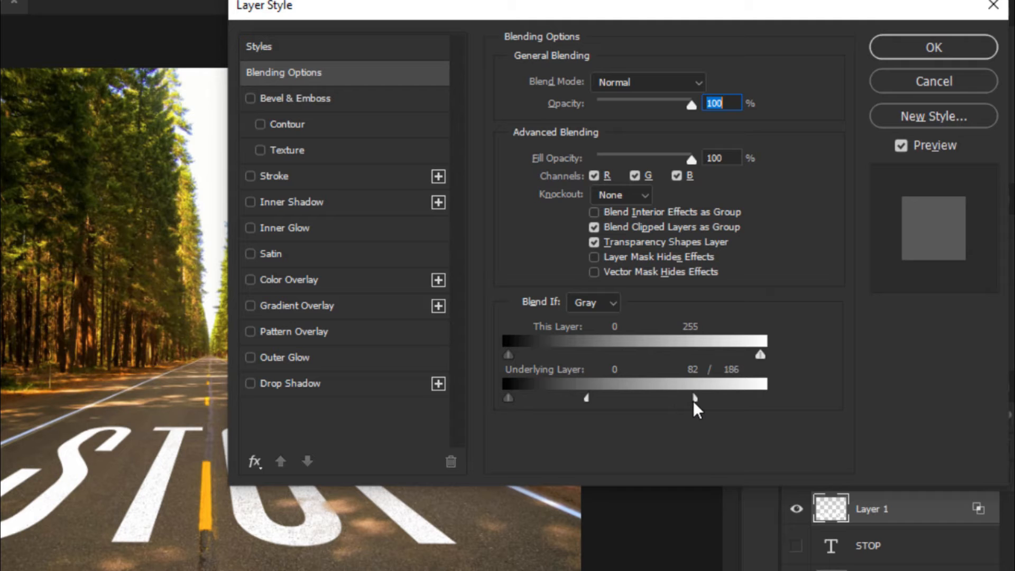
left_click_drag(696, 397, 692, 398)
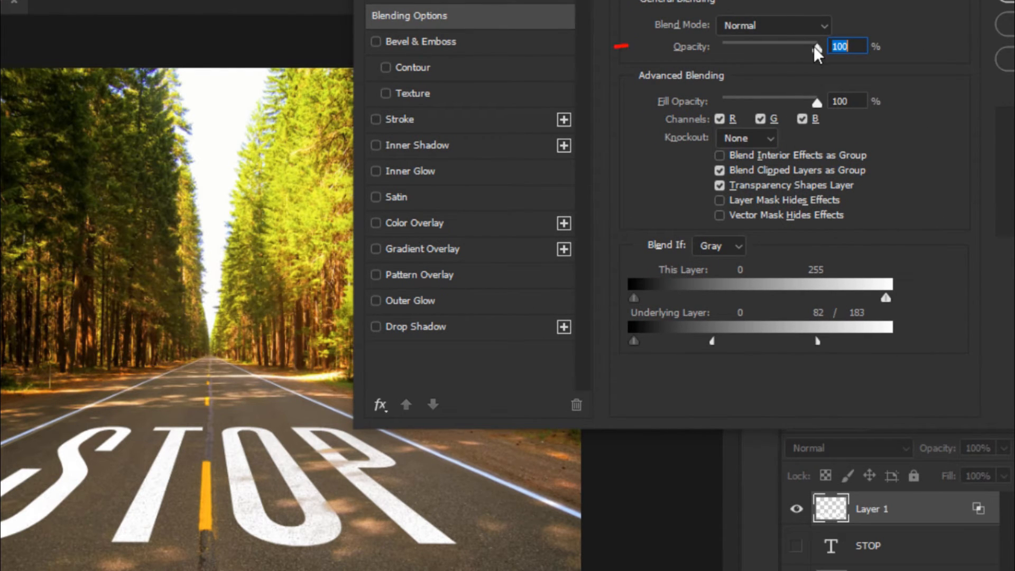
left_click_drag(818, 48, 787, 48)
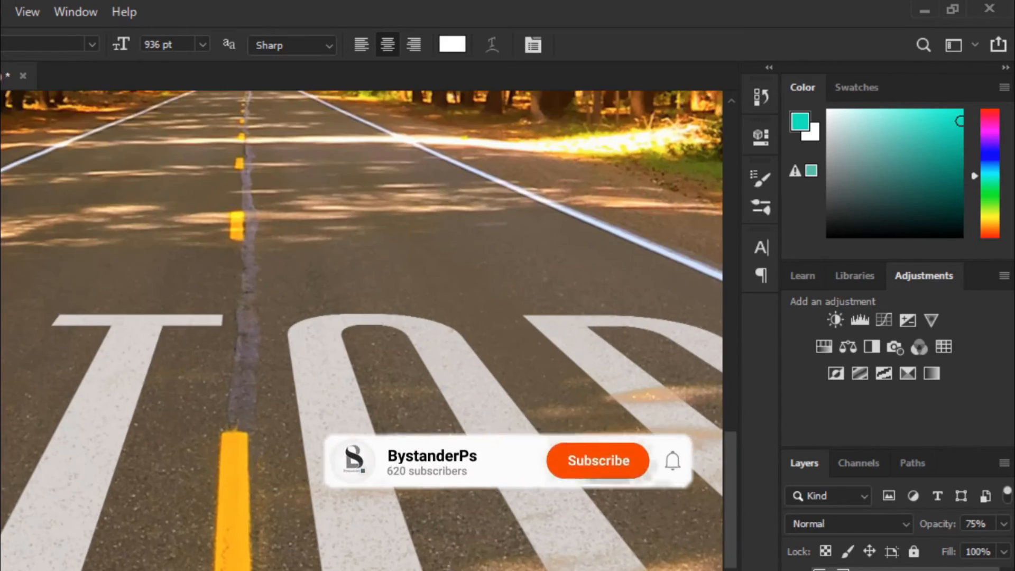
left_click(596, 460)
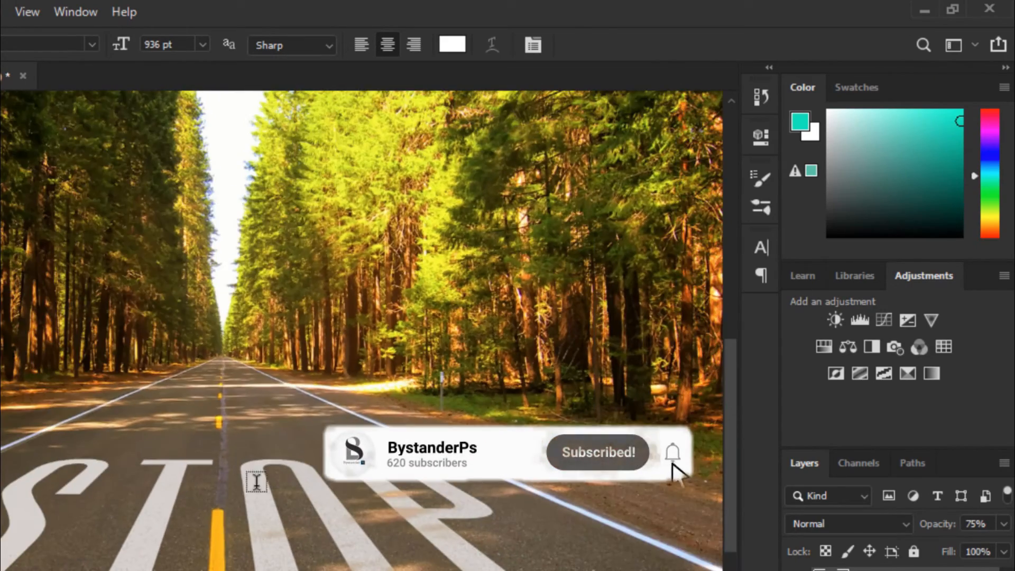